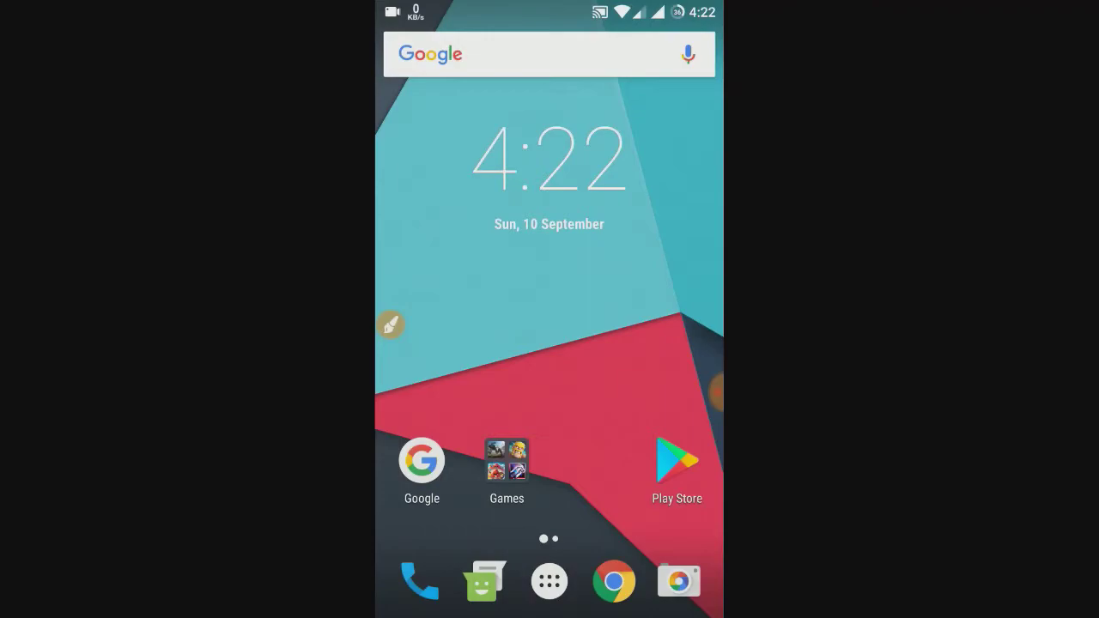
Start a Google search for 'xda redmi note 4' from the home screen search bar
left_click(582, 286)
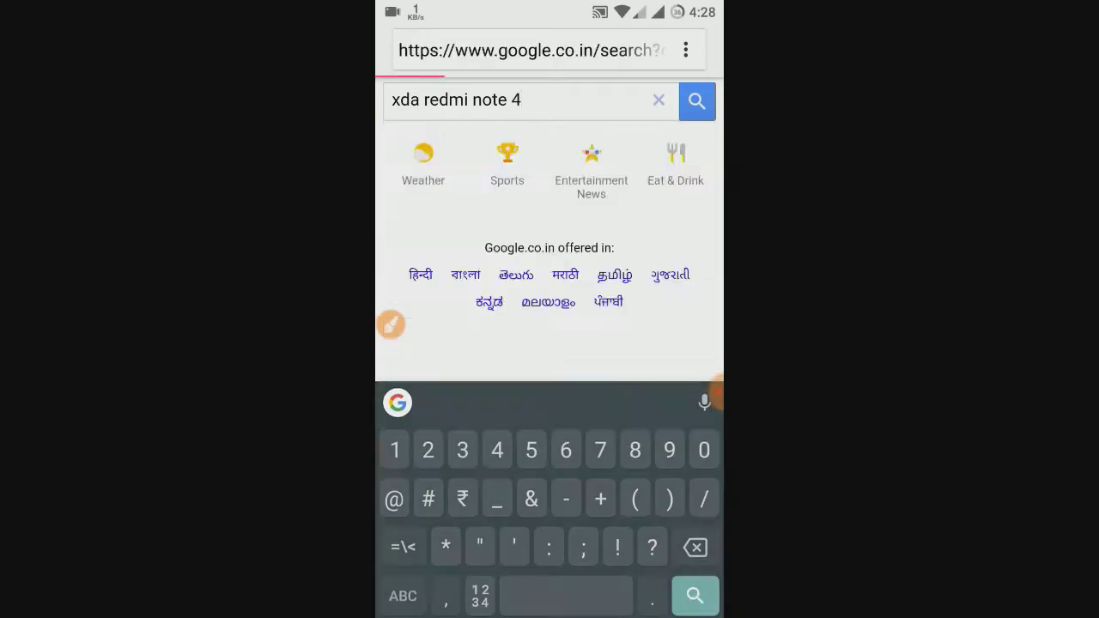
Run the search and open the forum.xda-developers.com Xiaomi Redmi Note 4 [Snapdragon] result
left_click(696, 101)
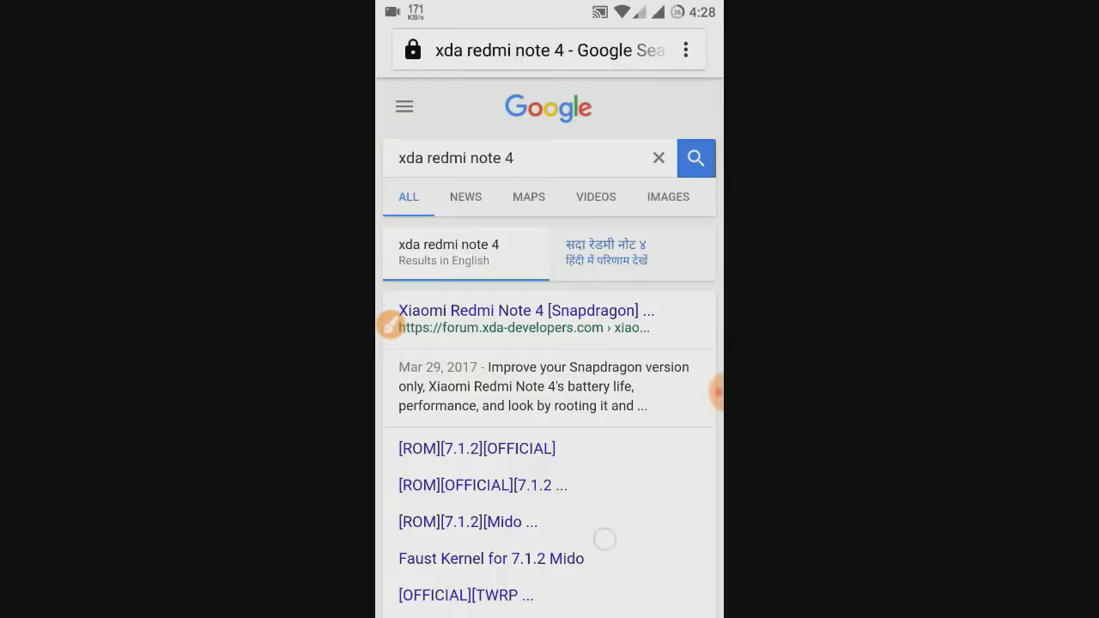
scroll("down", 3)
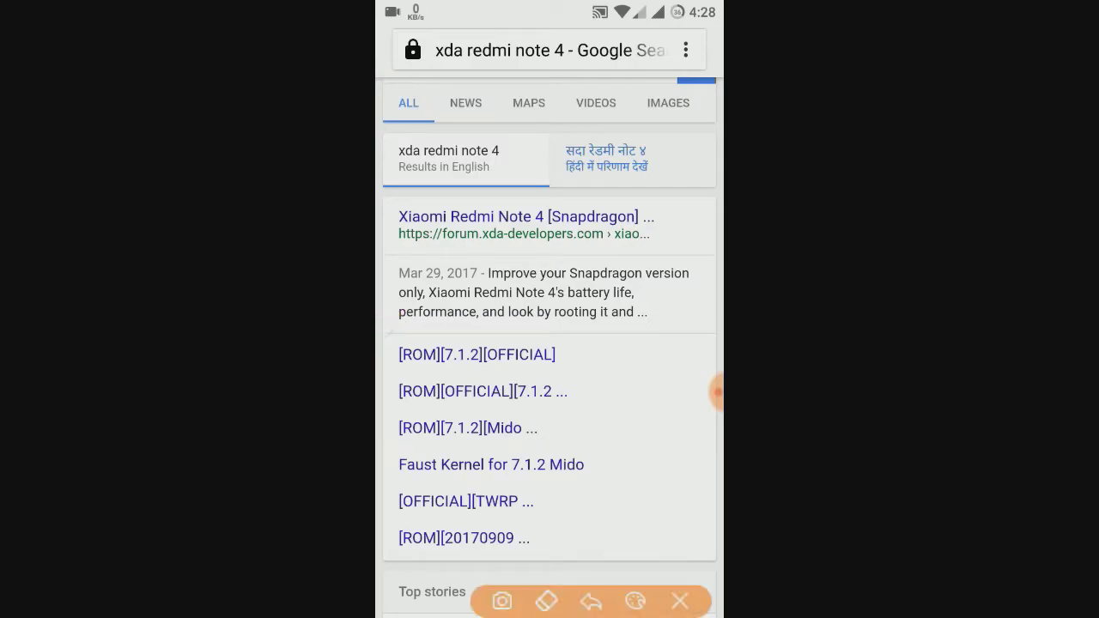
left_click_drag(397, 243, 567, 244)
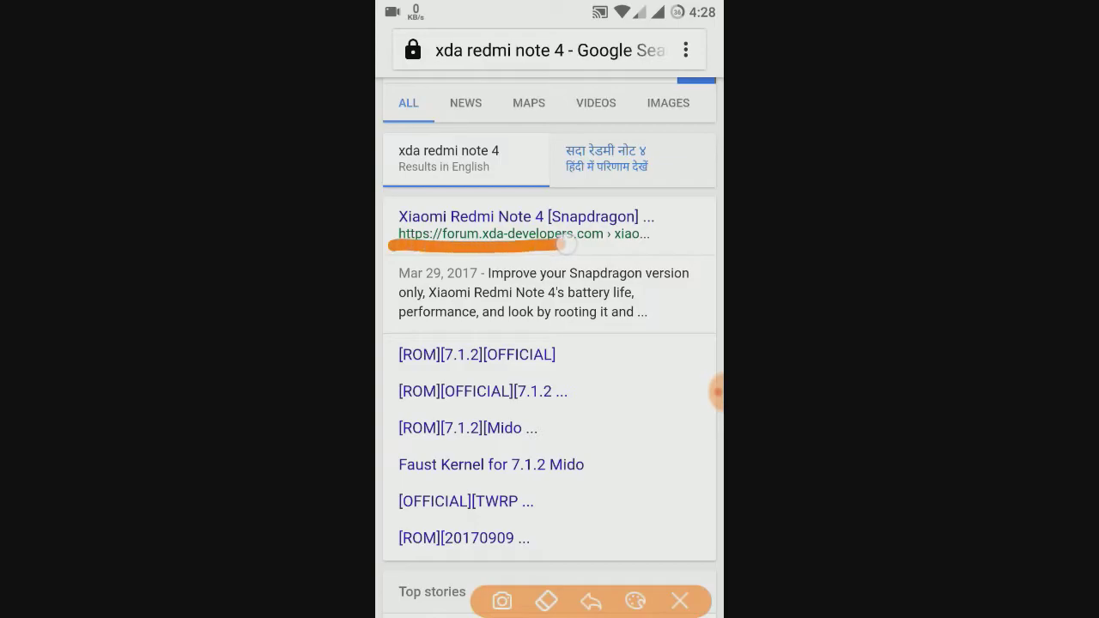
left_click_drag(566, 244, 657, 236)
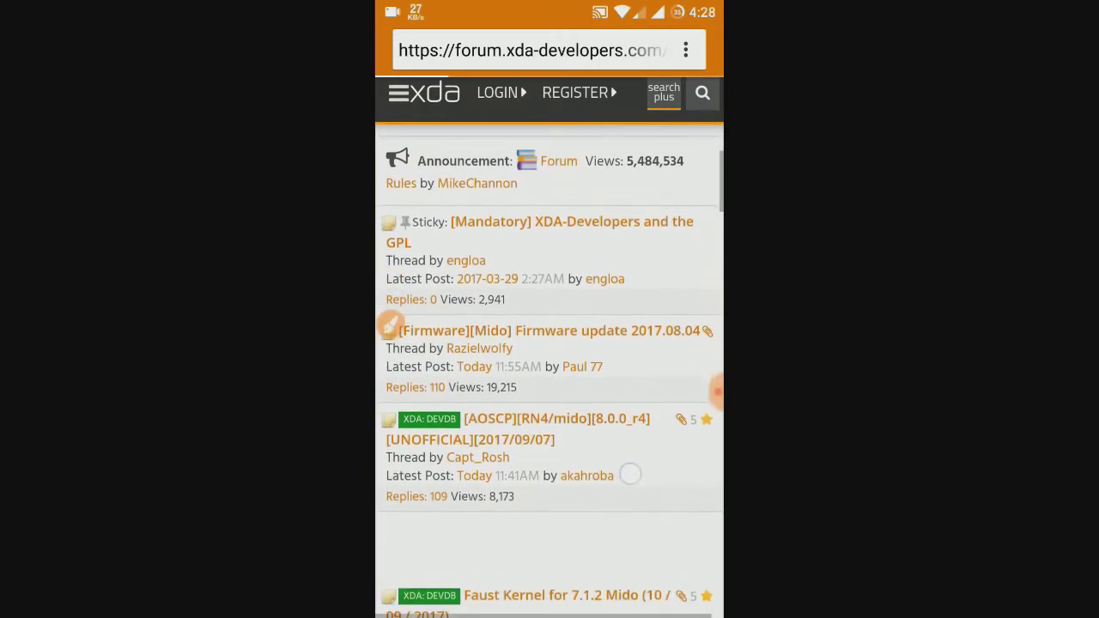
scroll("down", 3)
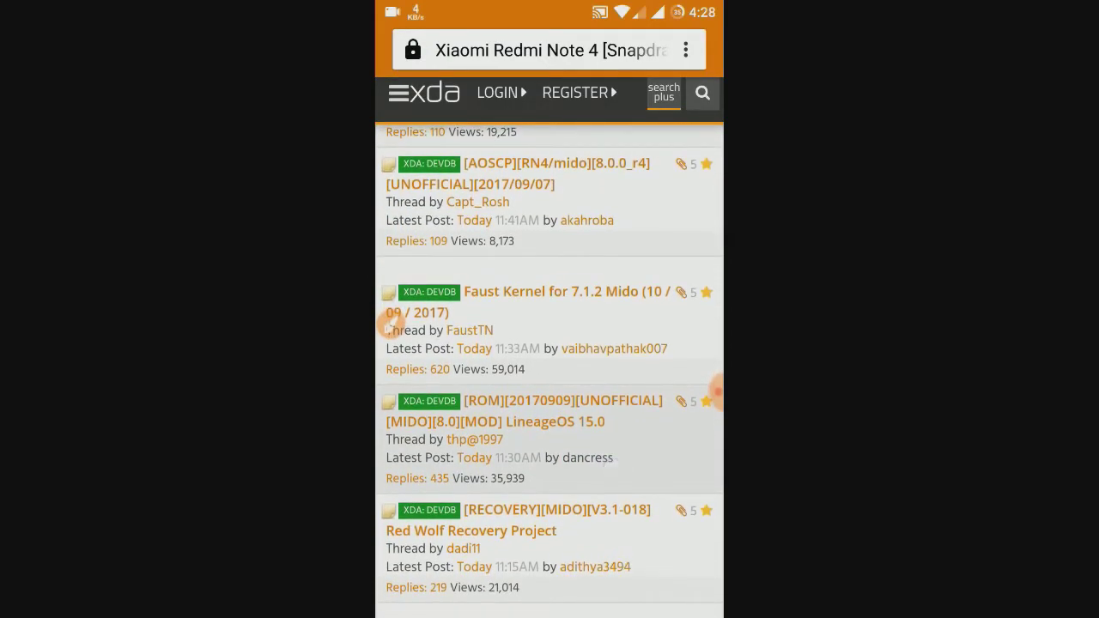
scroll("down", 3)
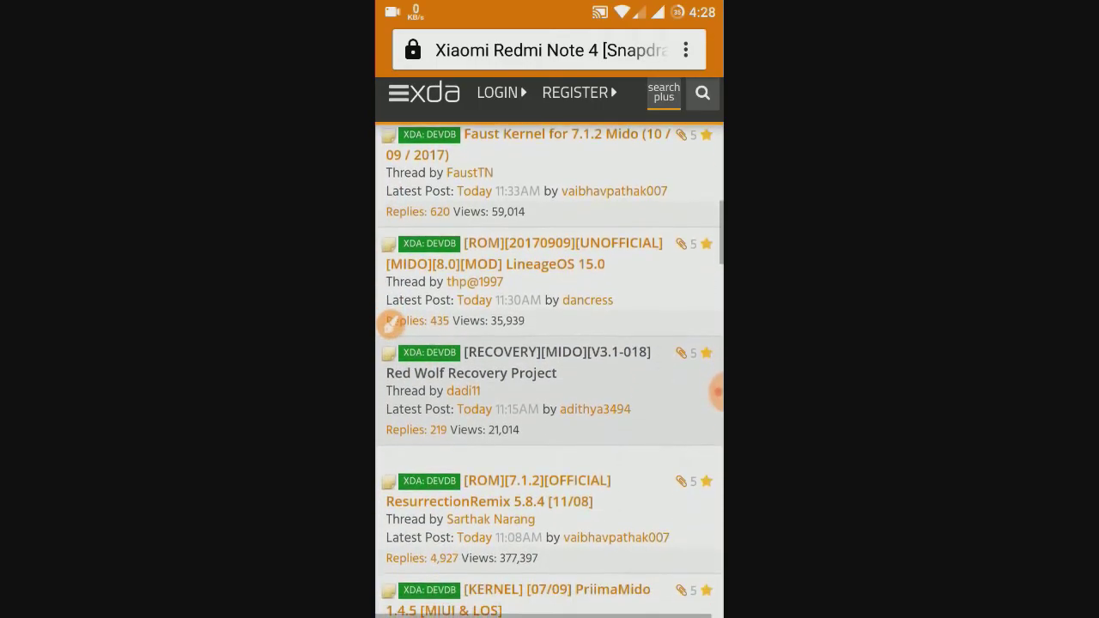
scroll("down", 3)
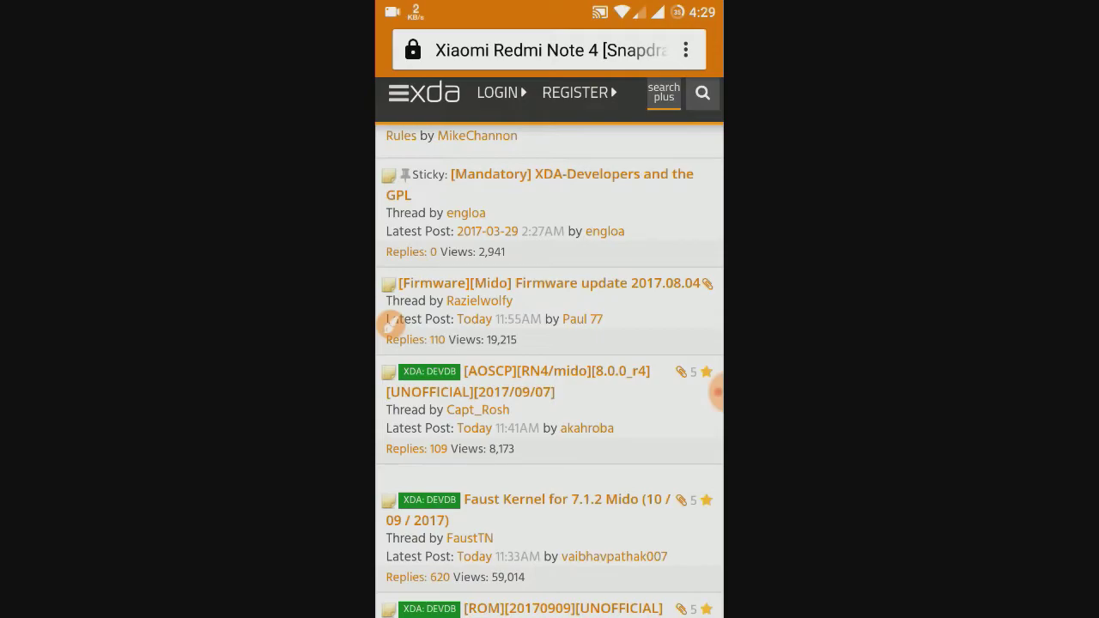
scroll("down", 3)
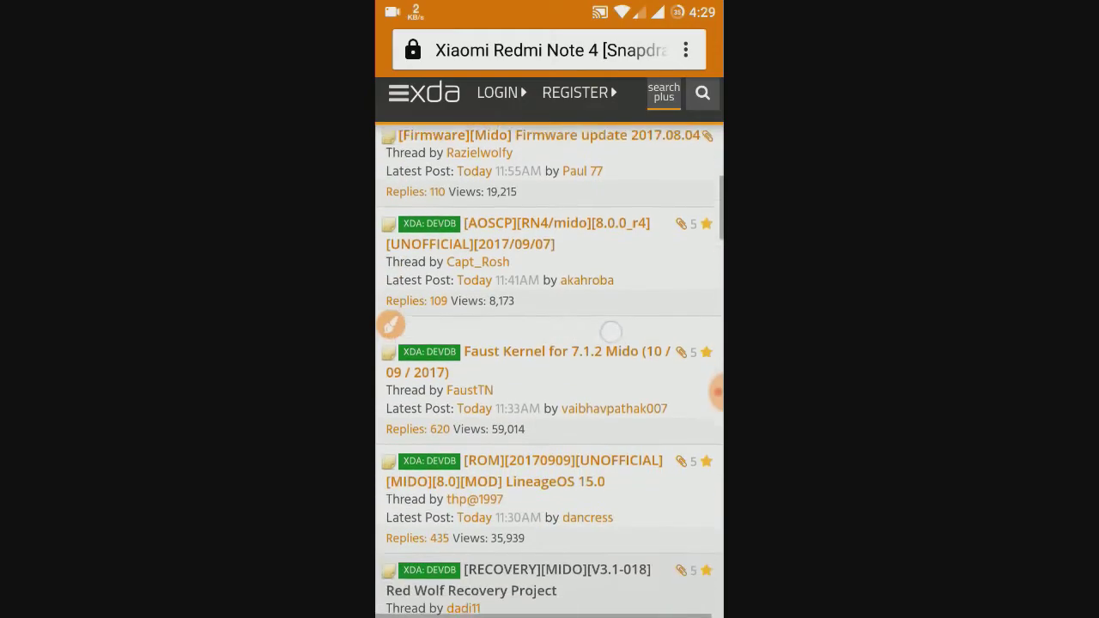
scroll("down", 3)
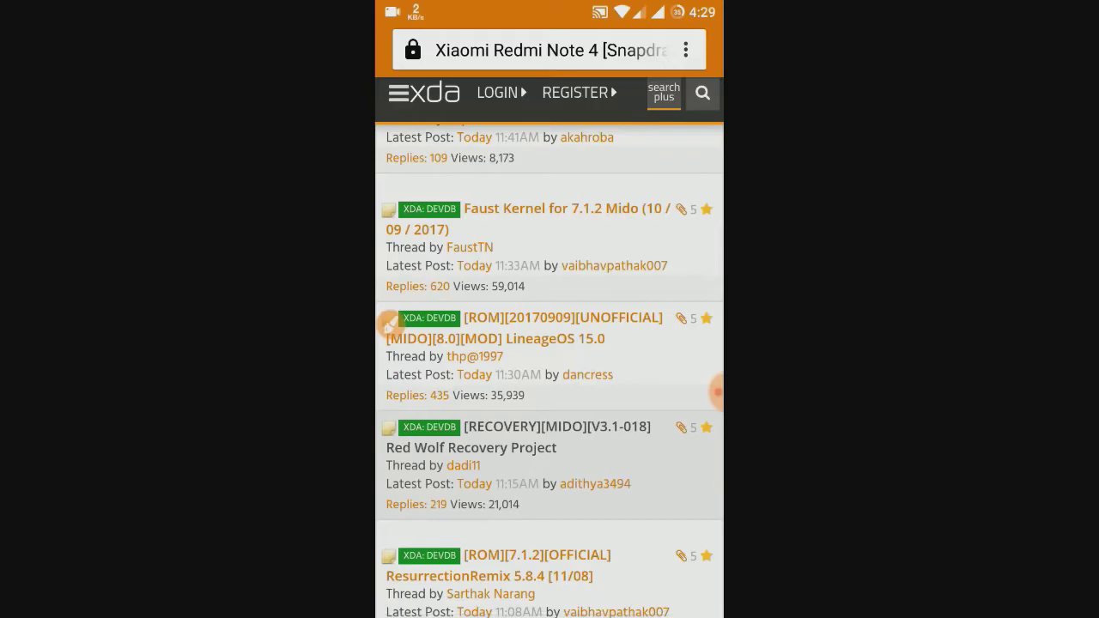
scroll("down", 3)
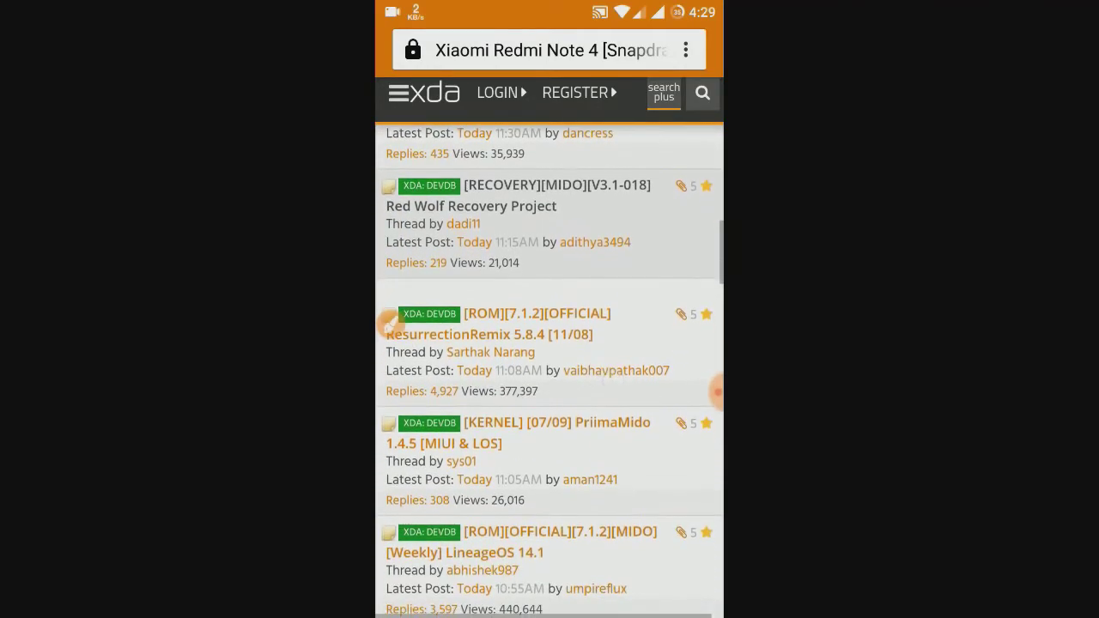
scroll("down", 3)
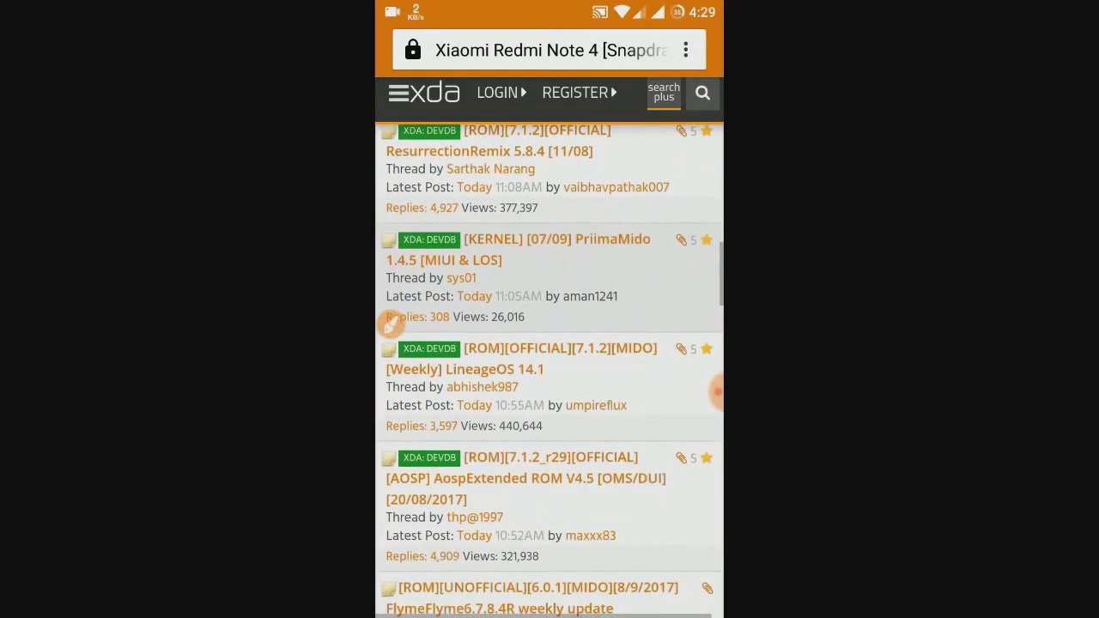
scroll("down", 3)
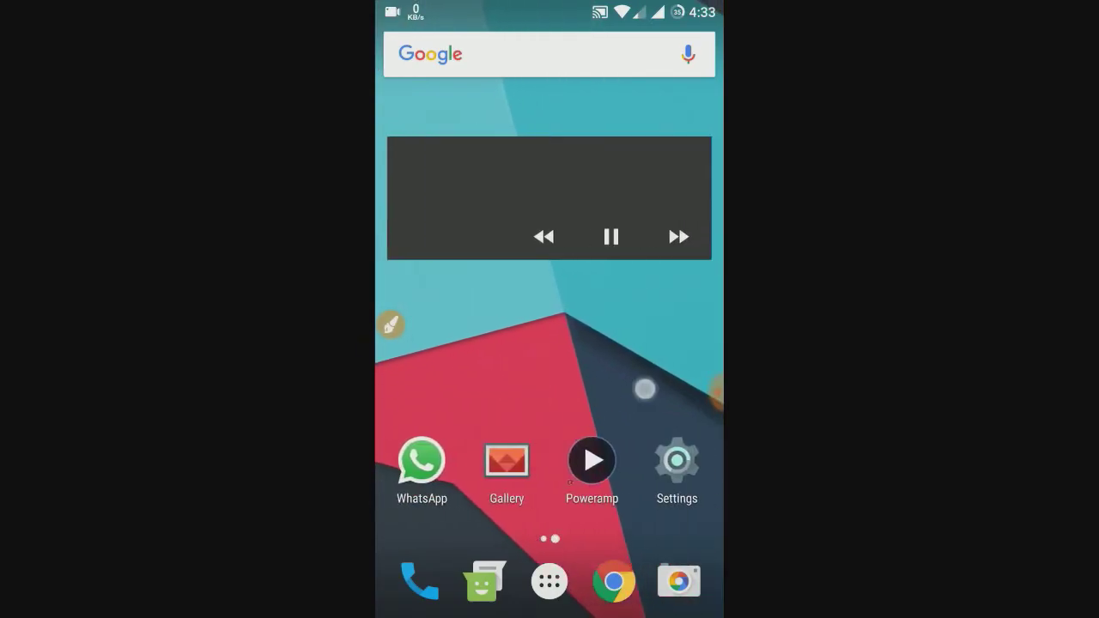
Review About phone: Redmi Note 4, Android 7.1.2, LineageOS 14.1 nightly, then return to Settings
left_click(677, 460)
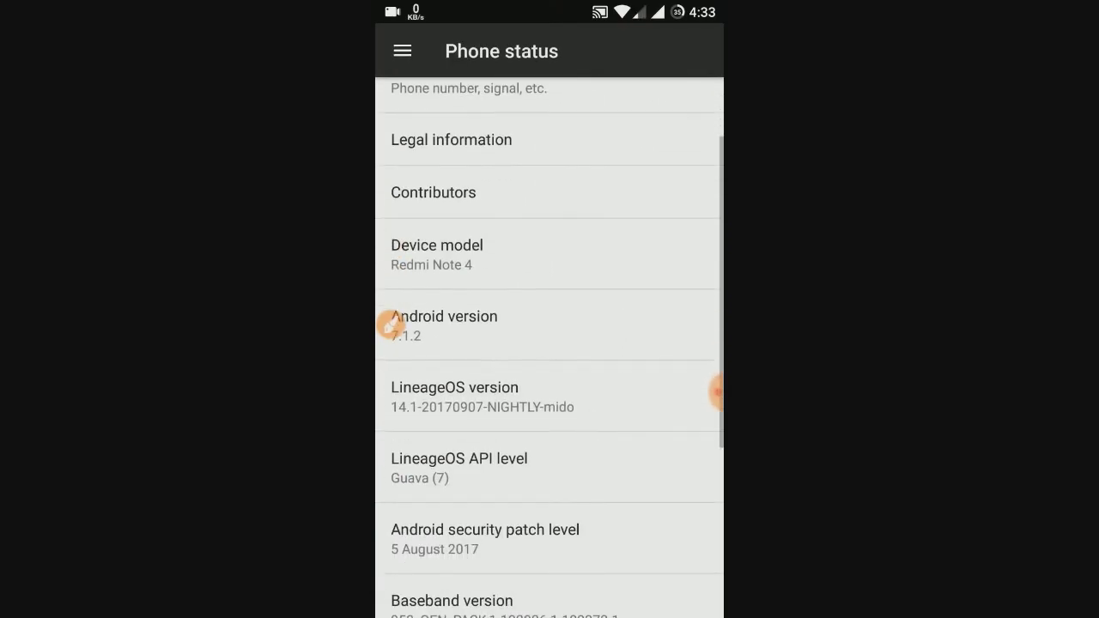
scroll("down", 3)
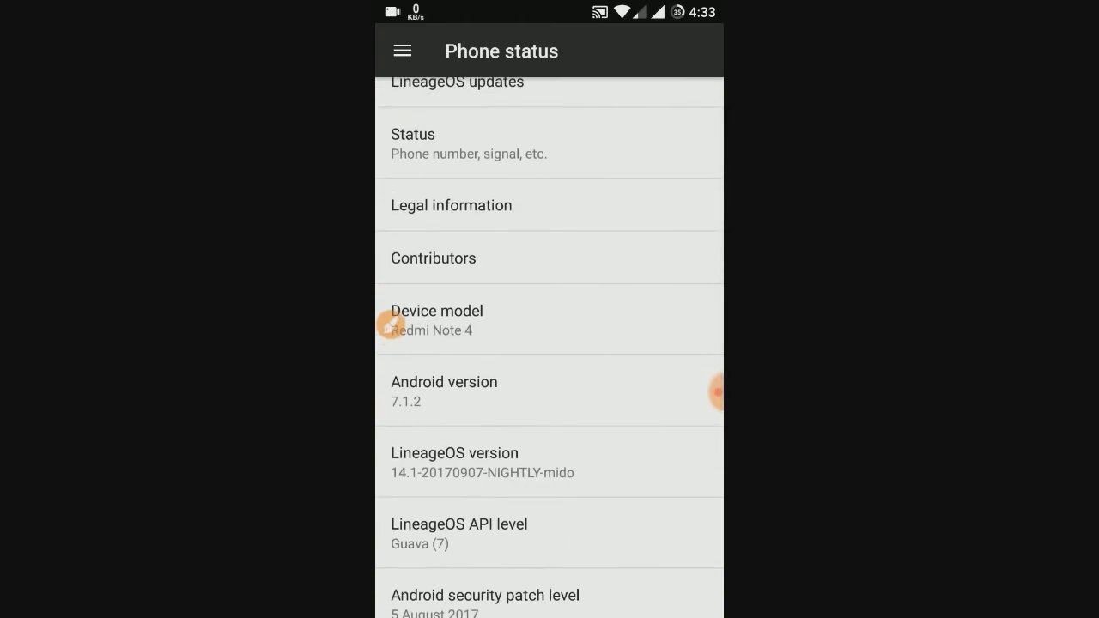
scroll("down", 3)
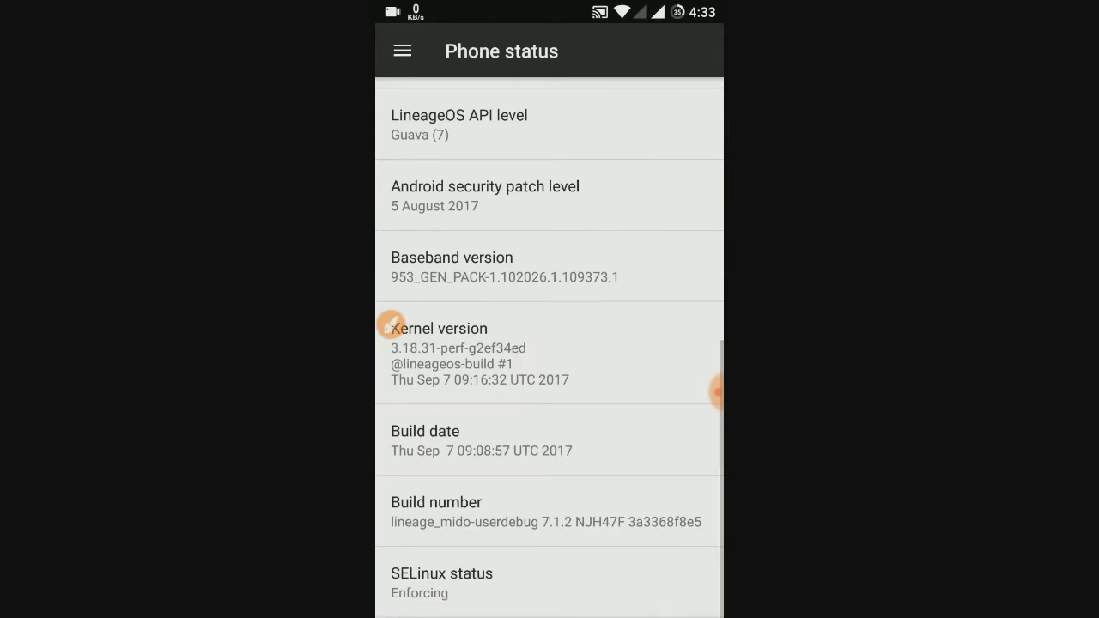
left_click_drag(549, 8, 549, 343)
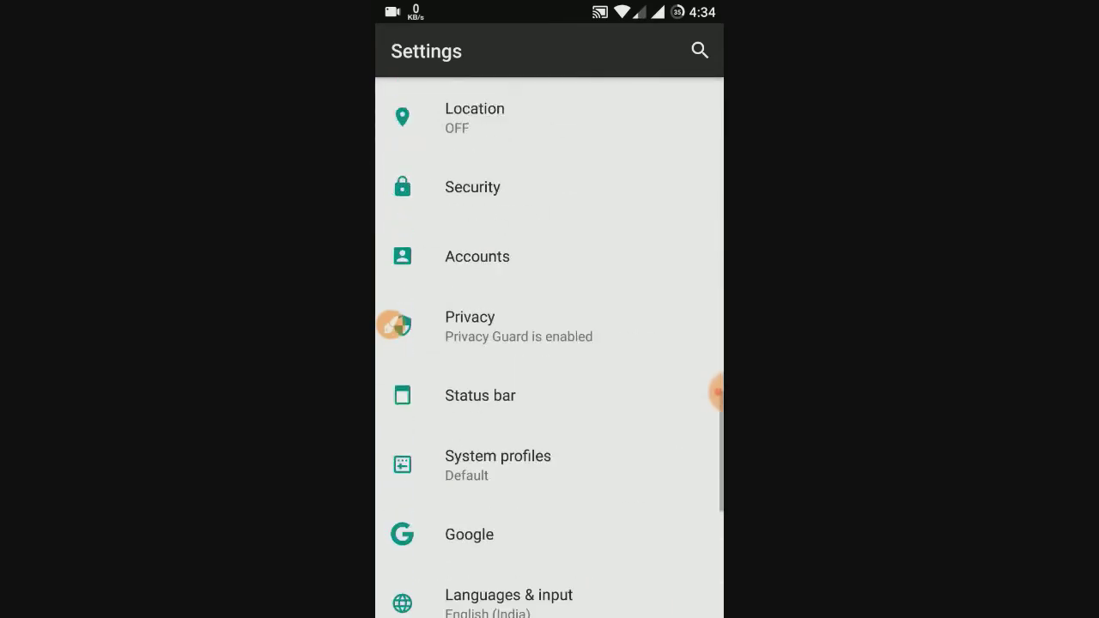
Scroll the app drawer from A through µTorrent, then return home
scroll("down", 3)
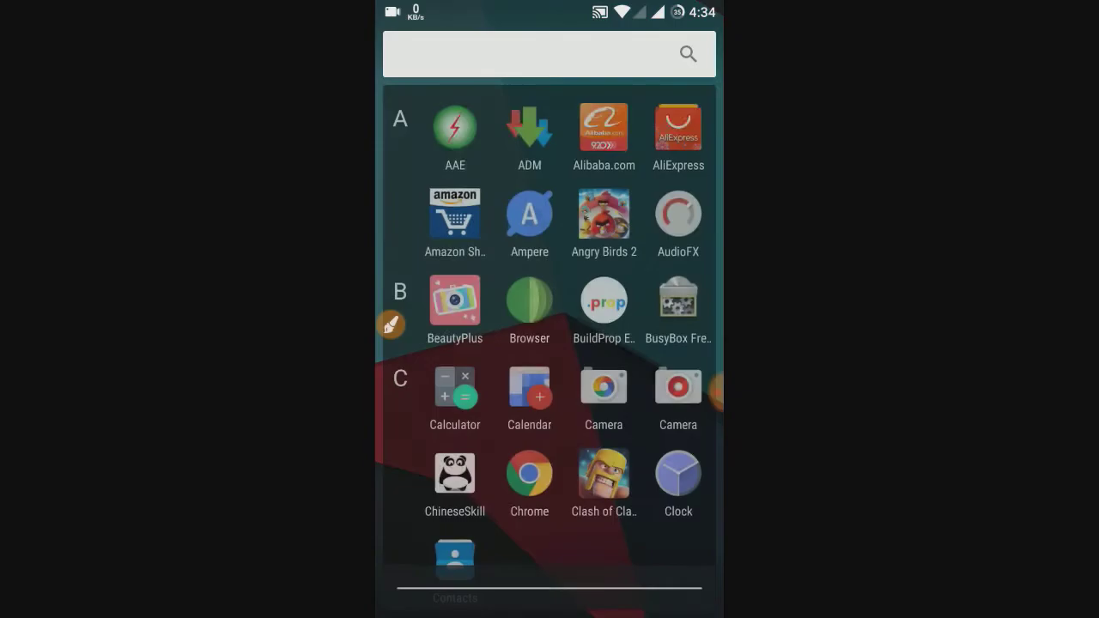
scroll("down", 3)
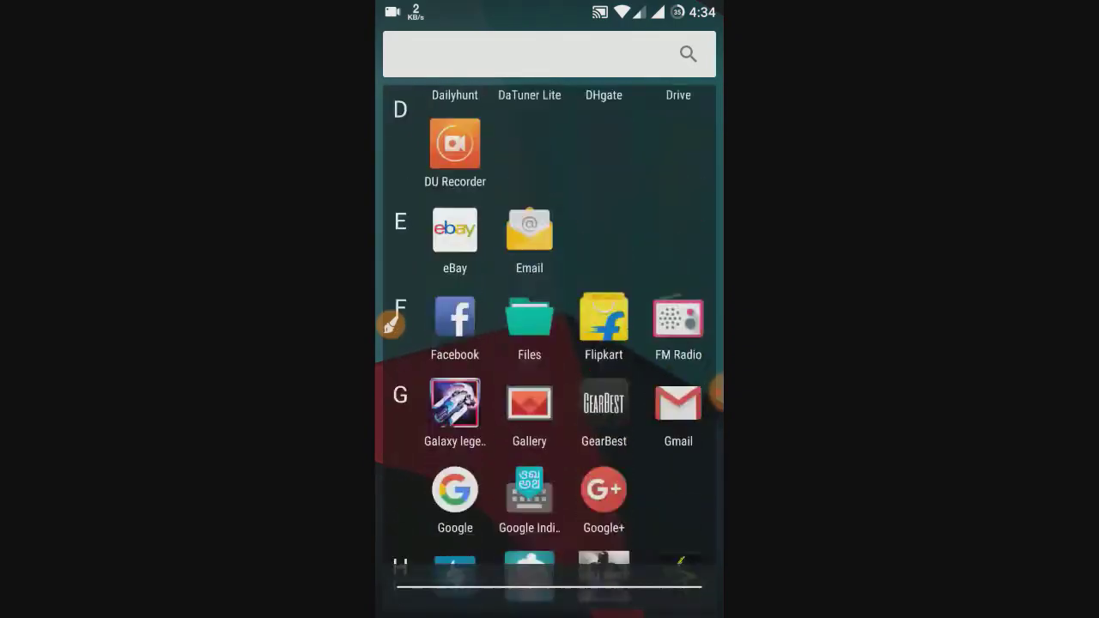
scroll("down", 3)
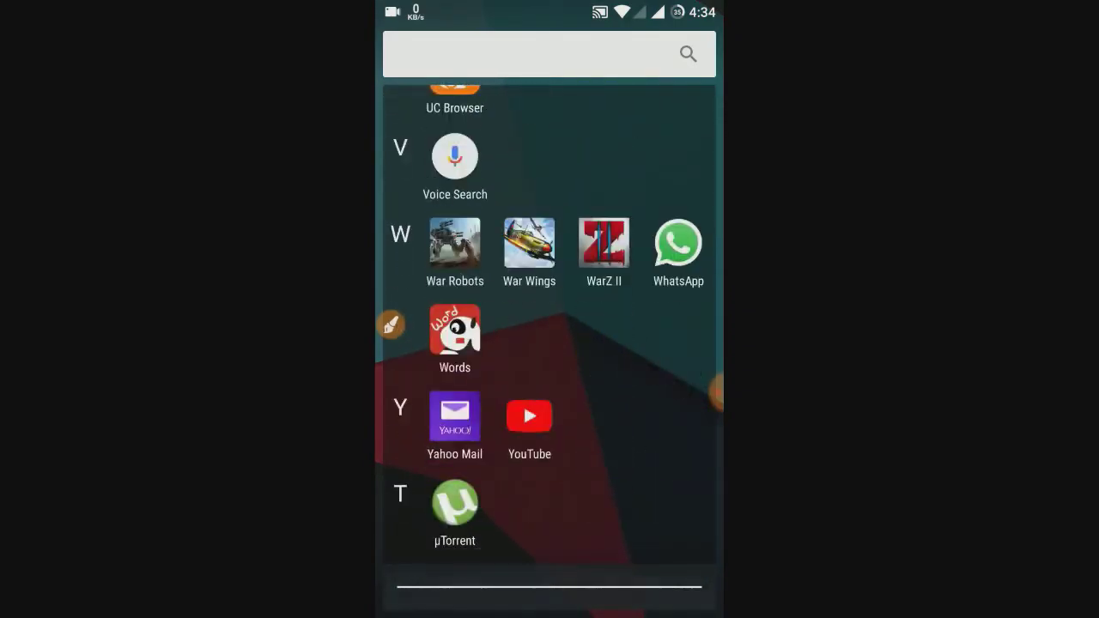
scroll("down", 3)
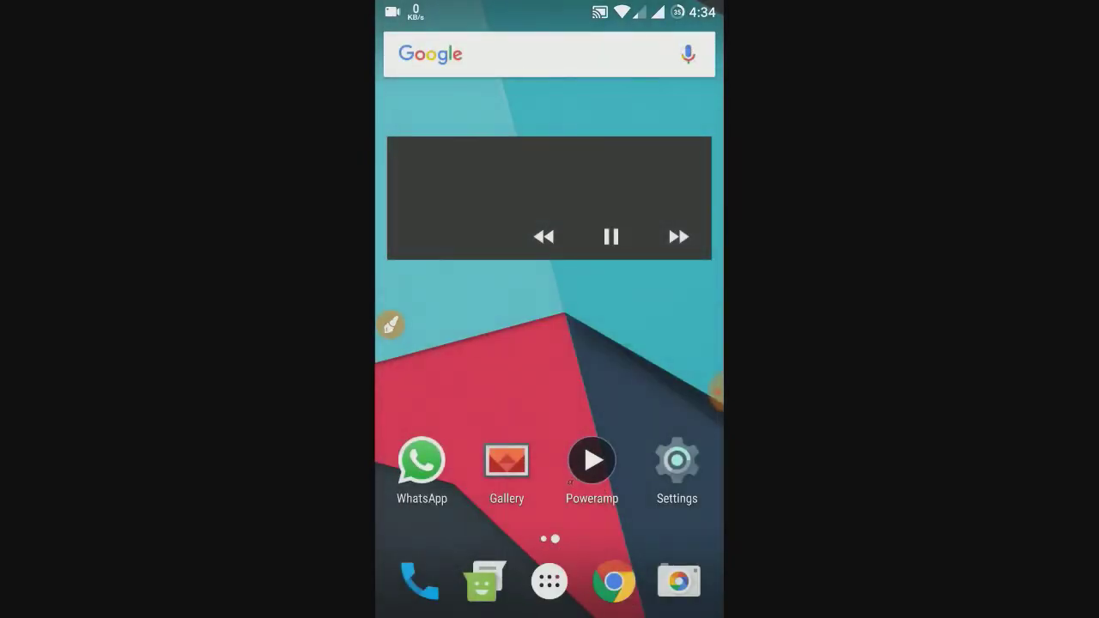
Reopen the XDA Redmi Note 4 forum in Chrome and scroll to the LineageOS 15.0 thread
left_click(532, 53)
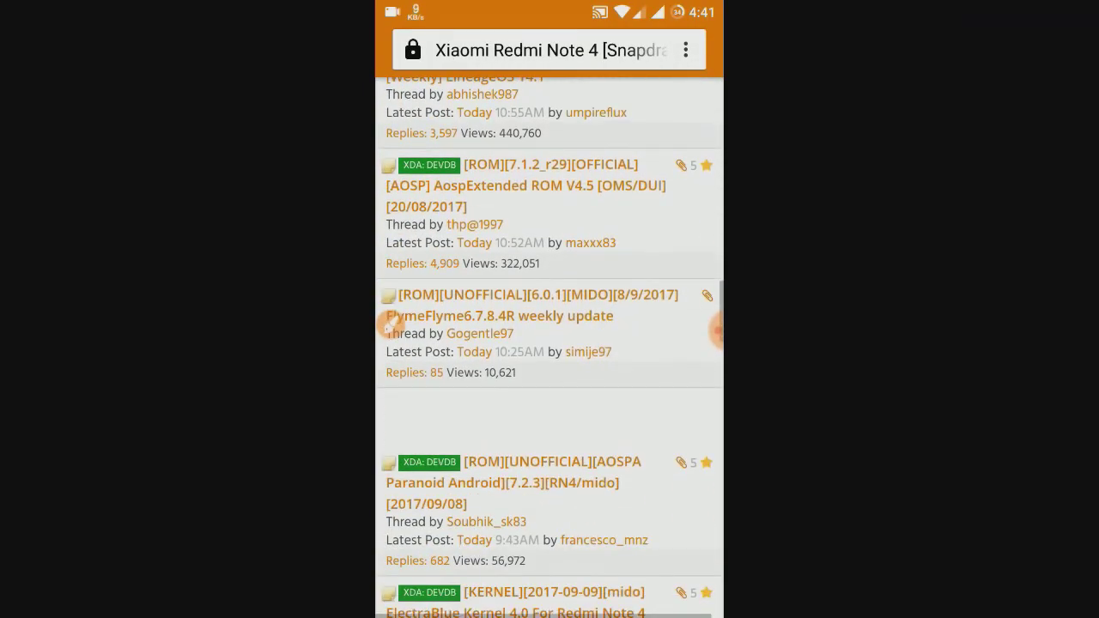
scroll("down", 3)
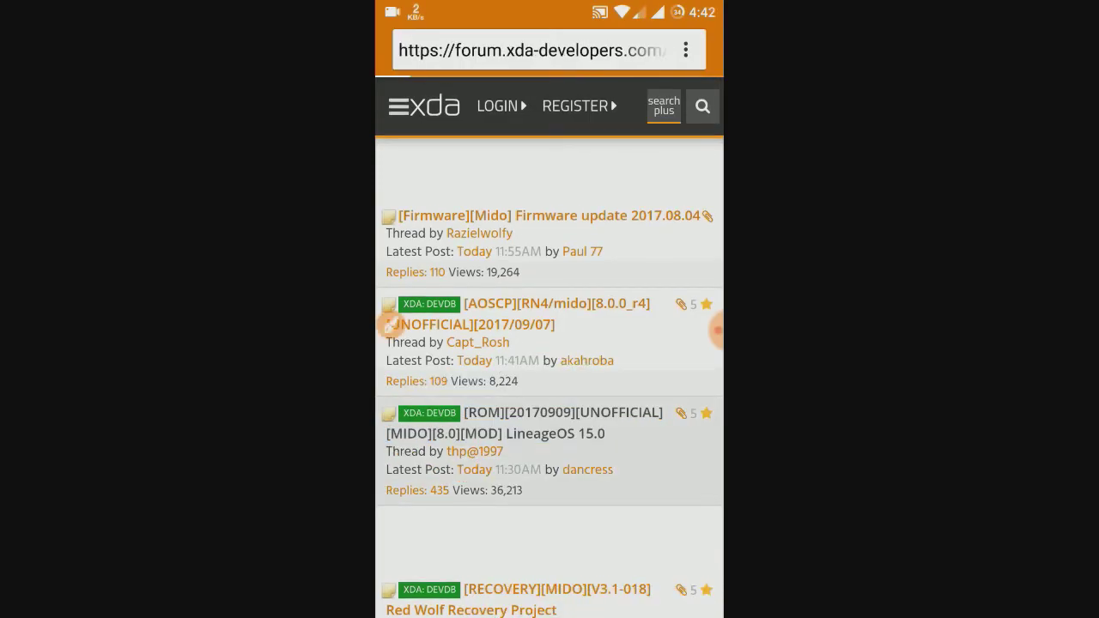
Open the [ROM][20170909][UNOFFICIAL] LineageOS 15.0 thread and scroll to its not-working list and credits
left_click(557, 412)
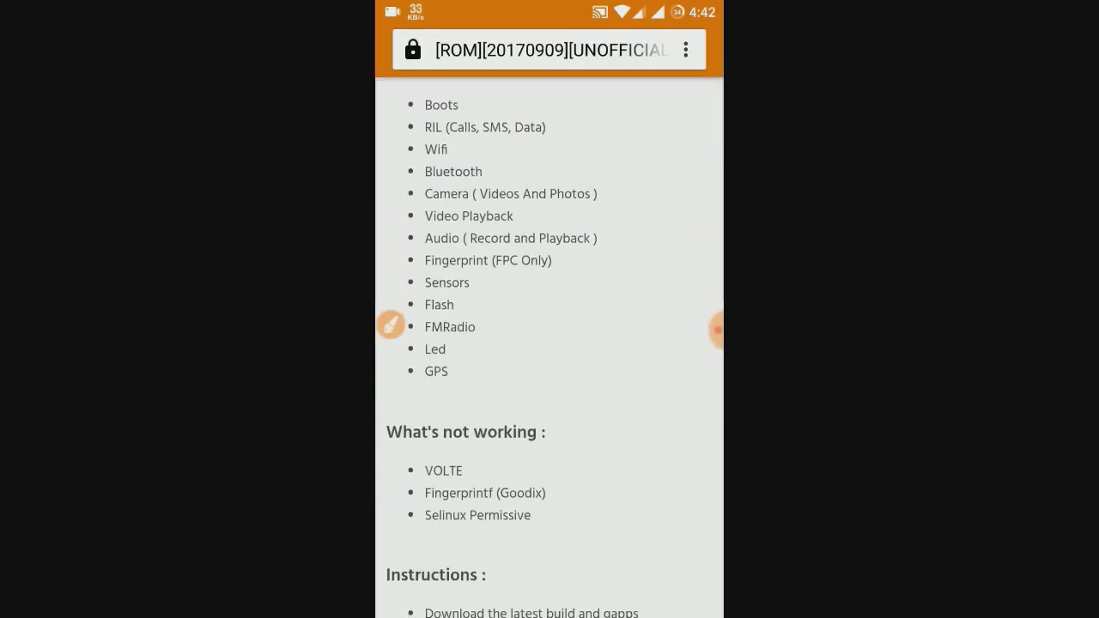
scroll("down", 3)
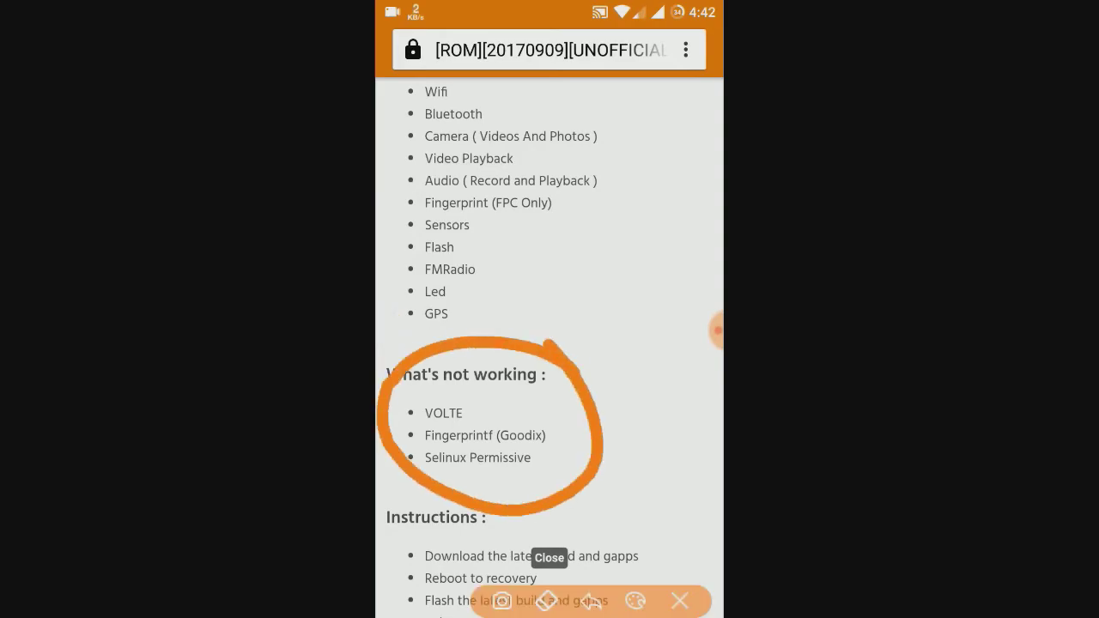
scroll("down", 3)
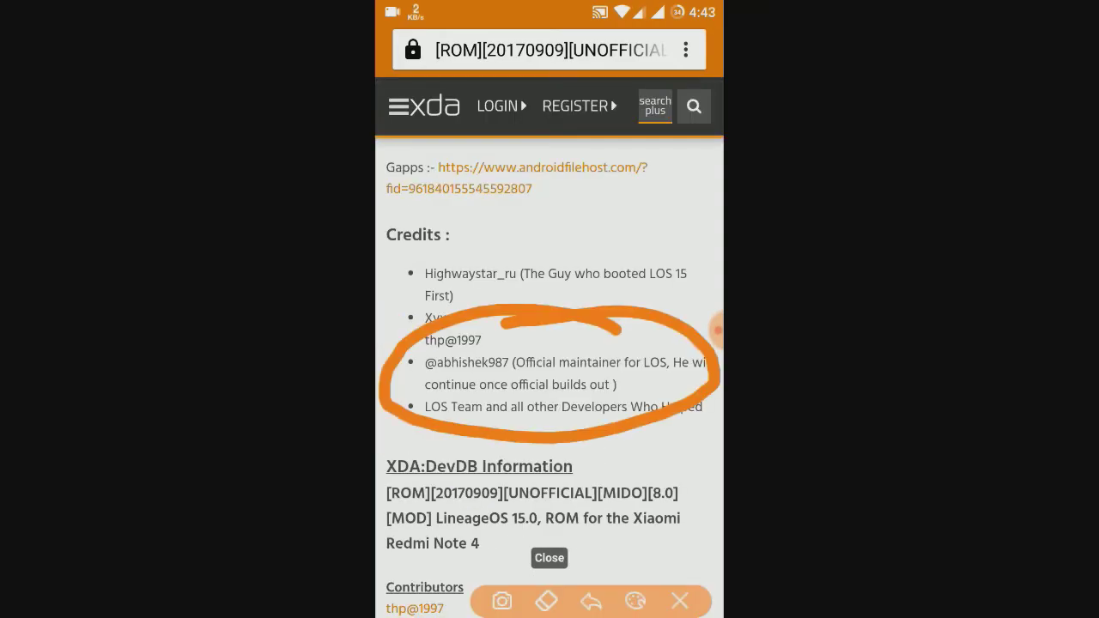